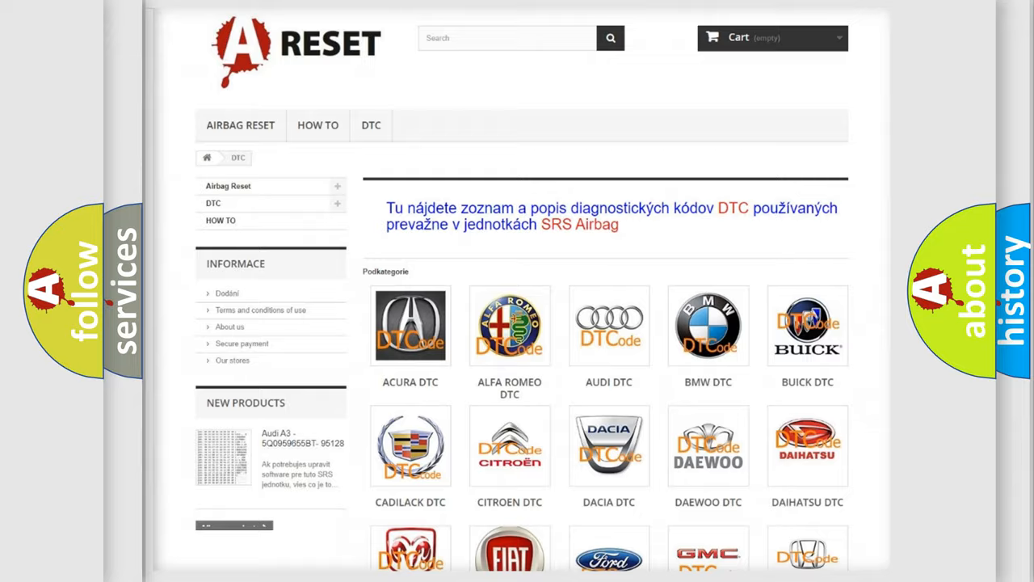
Step: Open the Saturn trouble code list from the A-Reset DTC brand grid
{"action": "scroll", "scroll_direction": "down", "scroll_amount": 3}
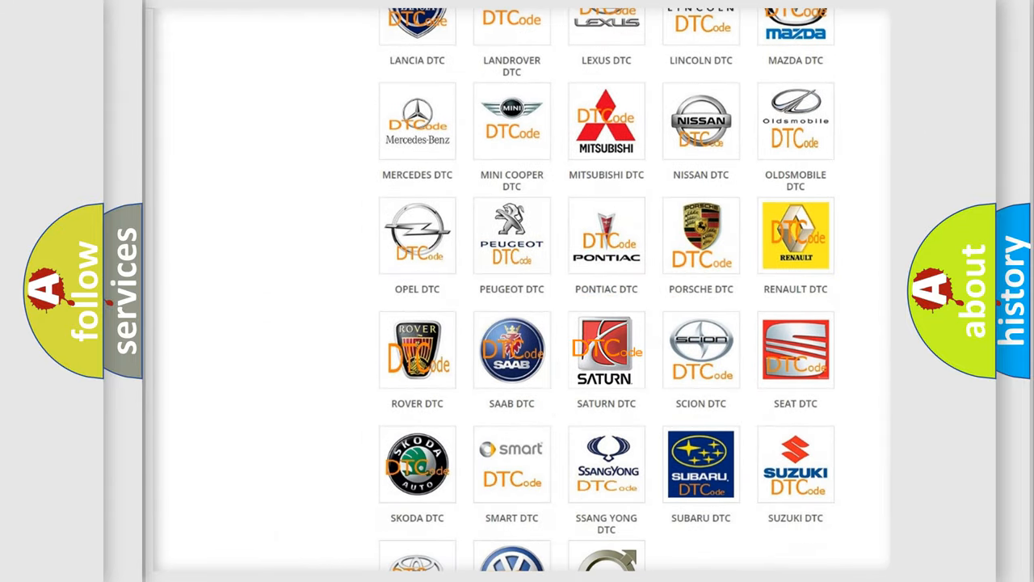
{"action": "left_click", "coordinate": [607, 350]}
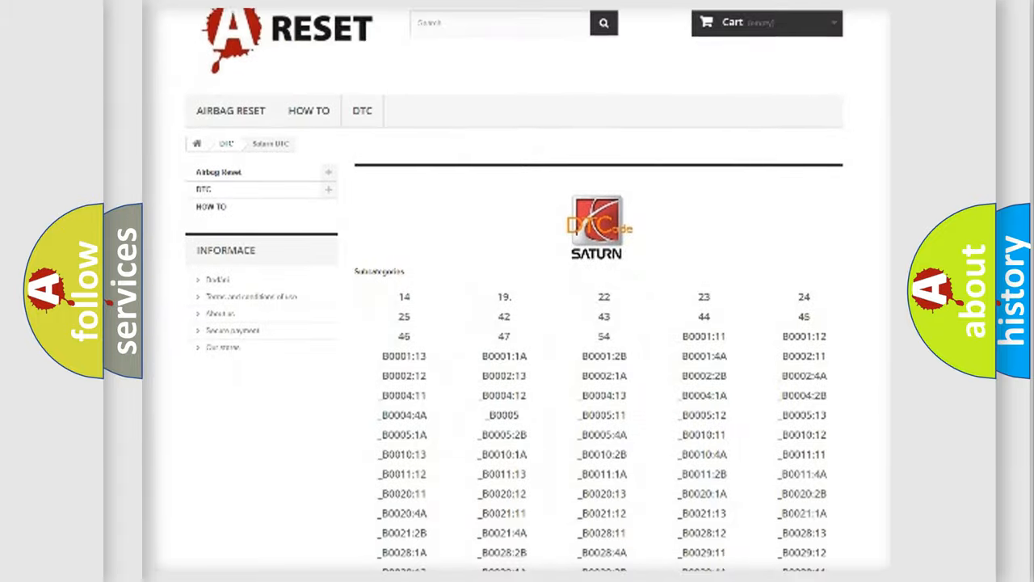
{"action": "scroll", "scroll_direction": "down", "scroll_amount": 3}
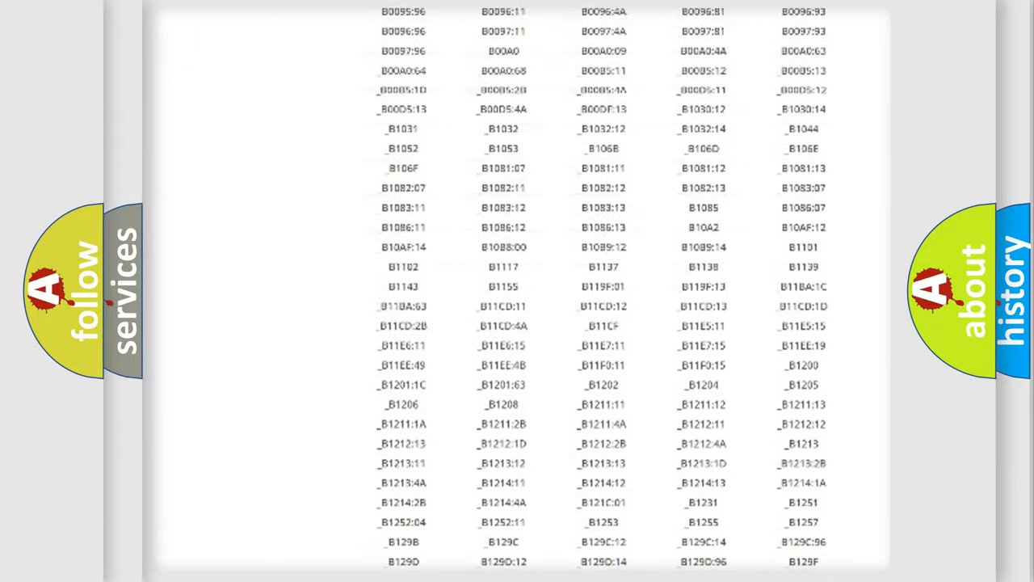
{"action": "scroll", "scroll_direction": "up", "scroll_amount": 3}
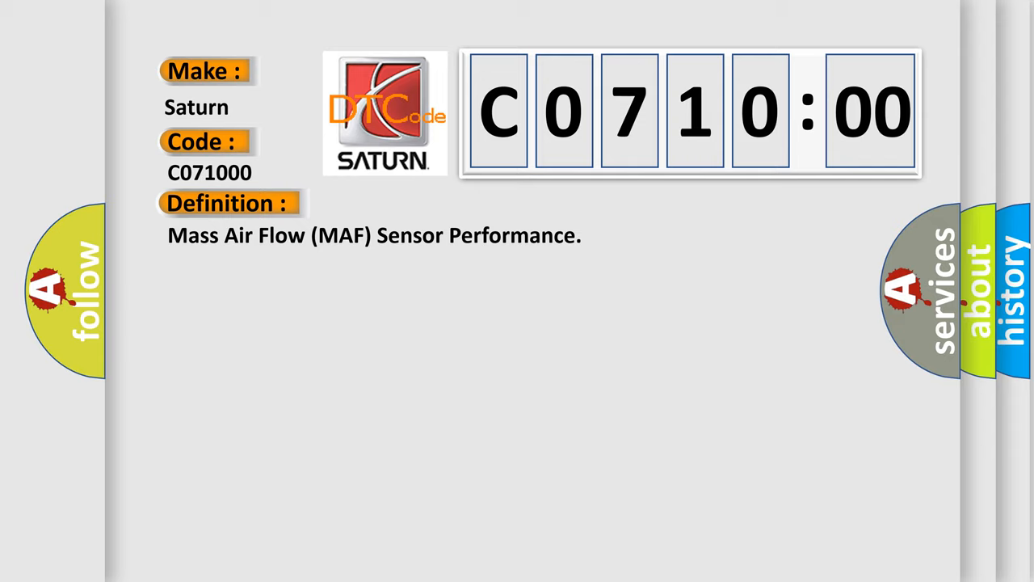
Step: Show the C0710:00 description with its enabling conditions, such as engine speed and sensor ranges
{"action": "left_click", "coordinate": [421, 202]}
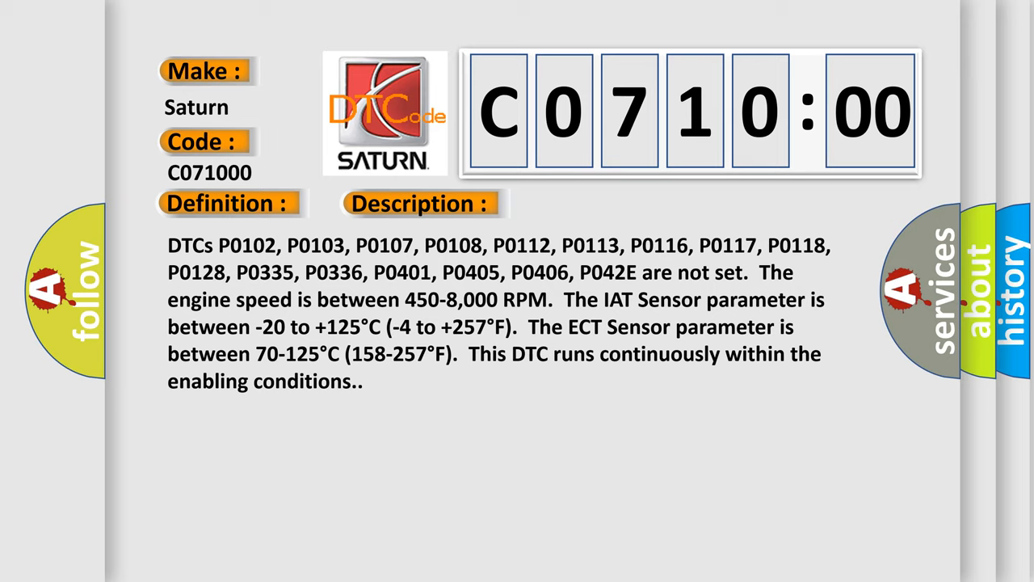